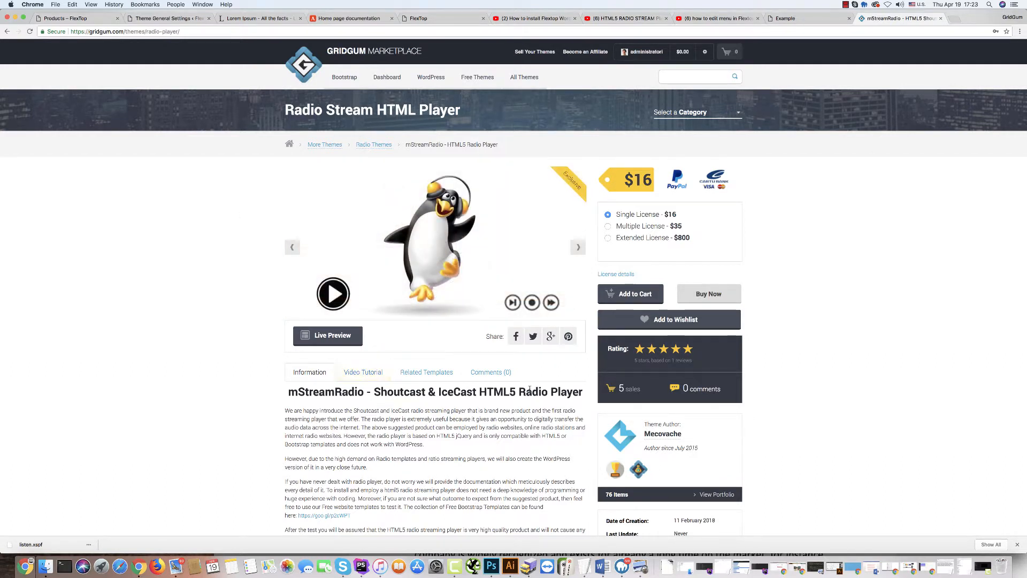
mouse_move(501, 237)
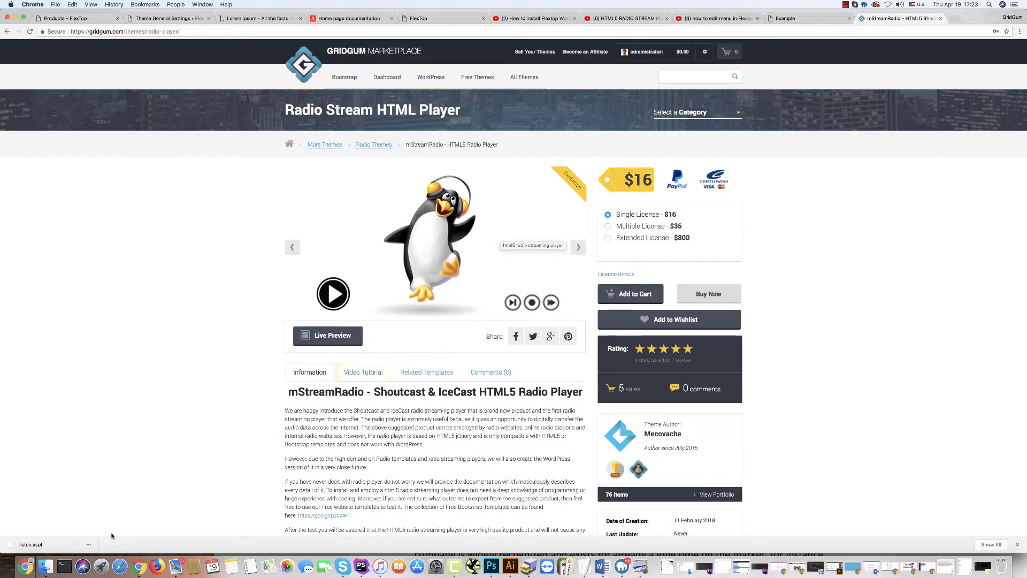
Step: Bring up the mStreamRadio player files in Finder to preview lbd_mStreamRadio_radio.js
click(578, 247)
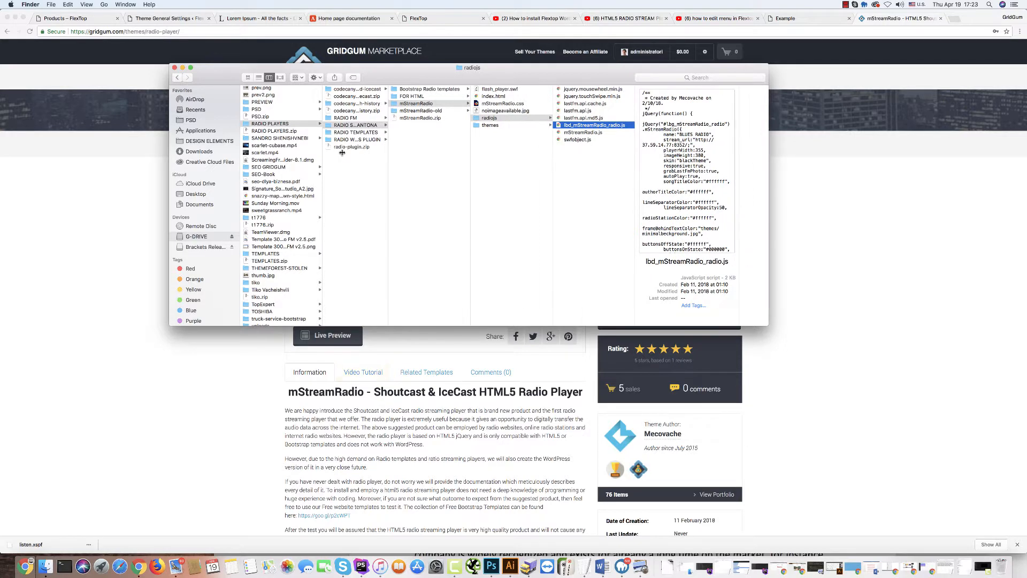
mouse_move(505, 138)
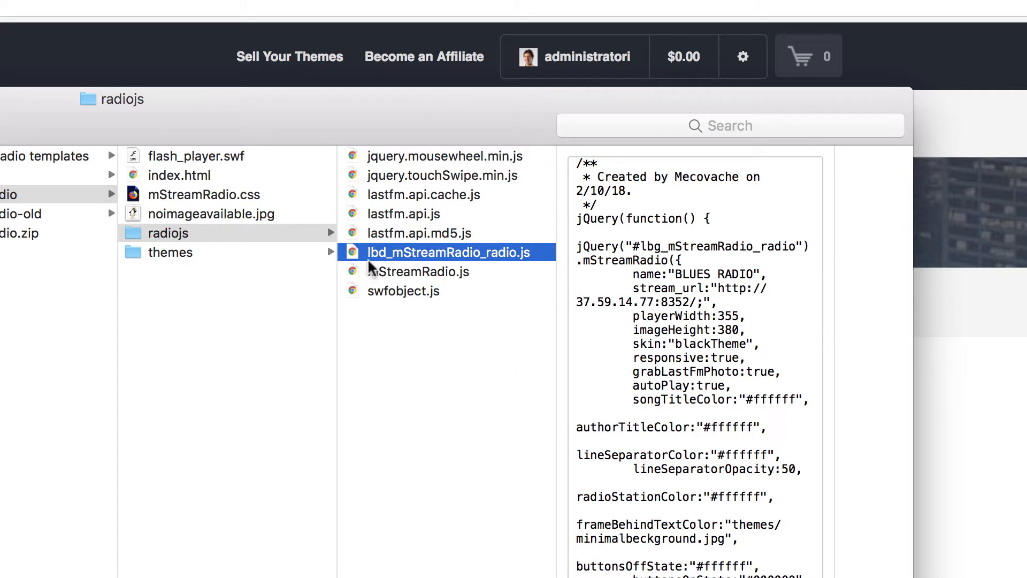
mouse_move(420, 265)
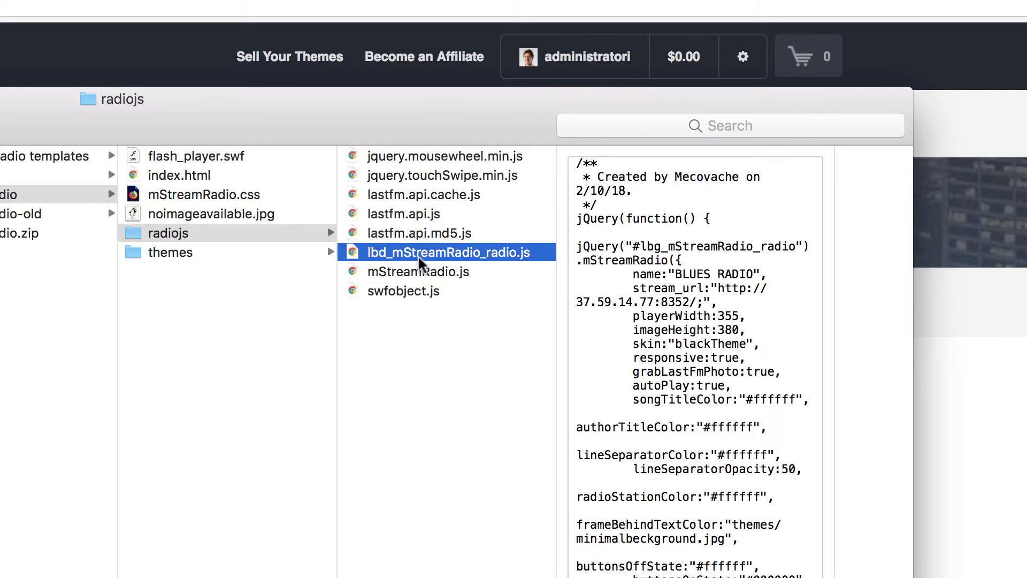
mouse_move(482, 256)
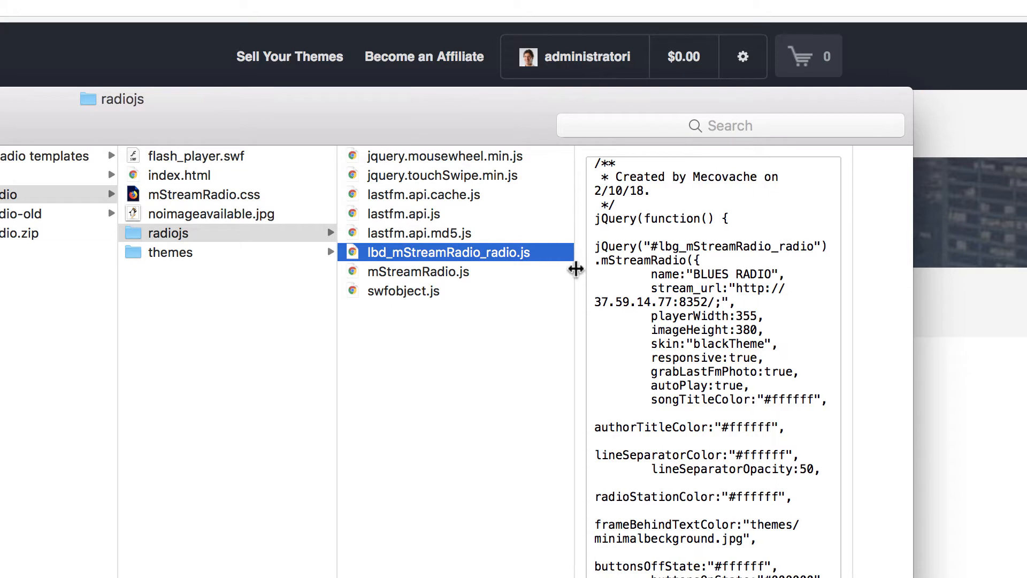
Step: Send lbd_mStreamRadio_radio.js to PhpStorm via Open With > Other
right_click(450, 253)
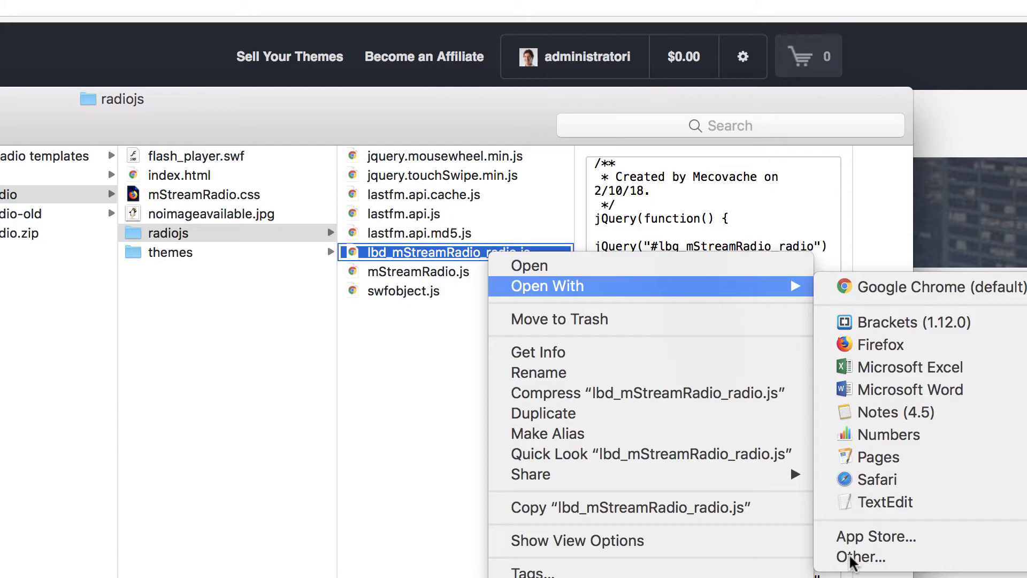
click(861, 557)
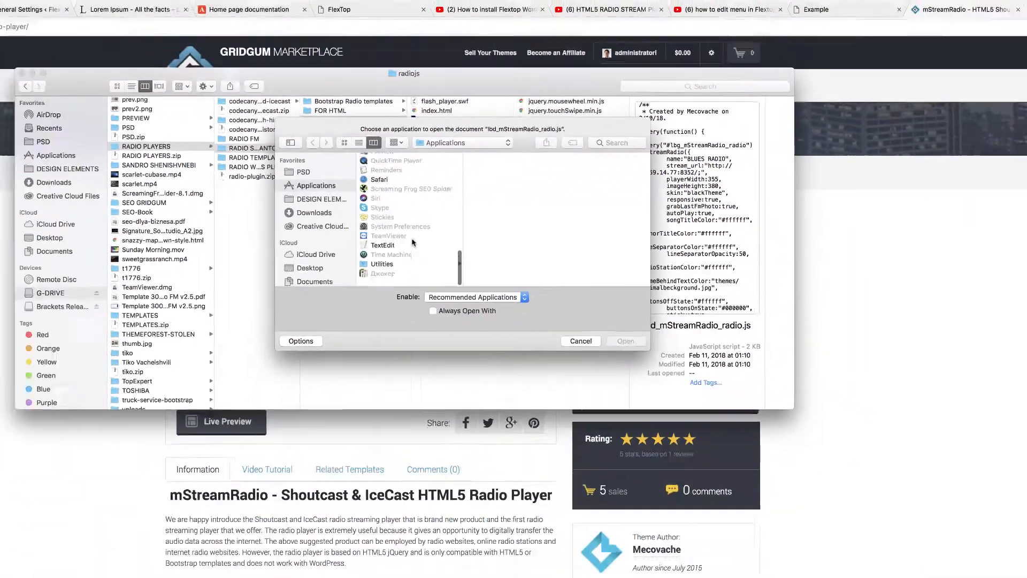
click(454, 157)
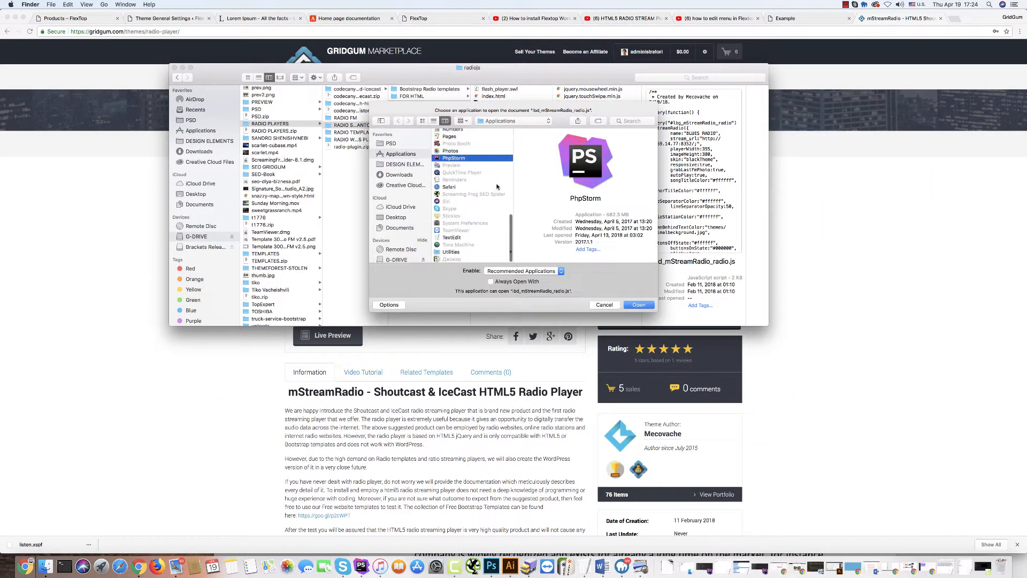
click(639, 305)
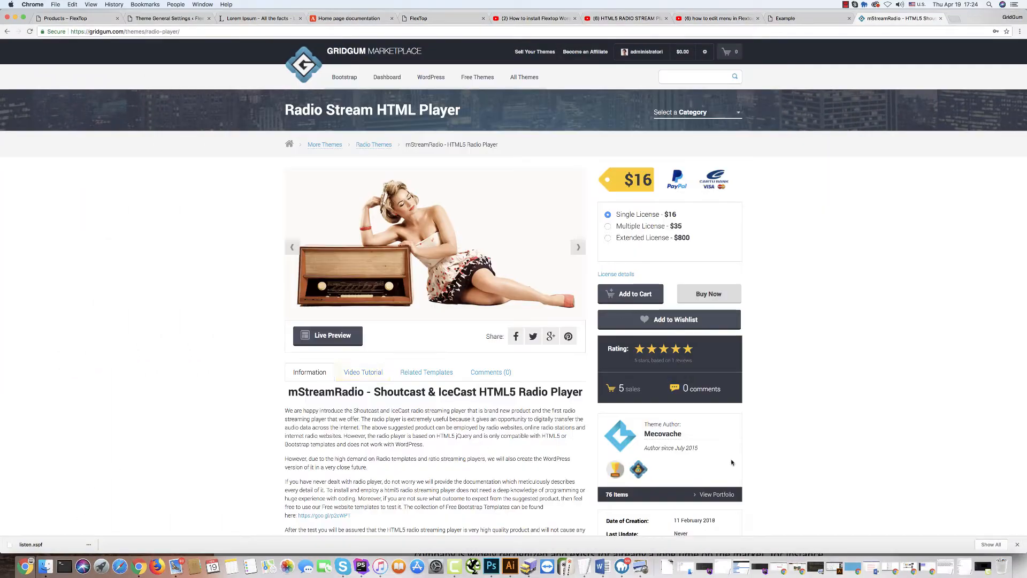
Step: Play and then pause the BLUES RADIO player on the local example page
click(327, 335)
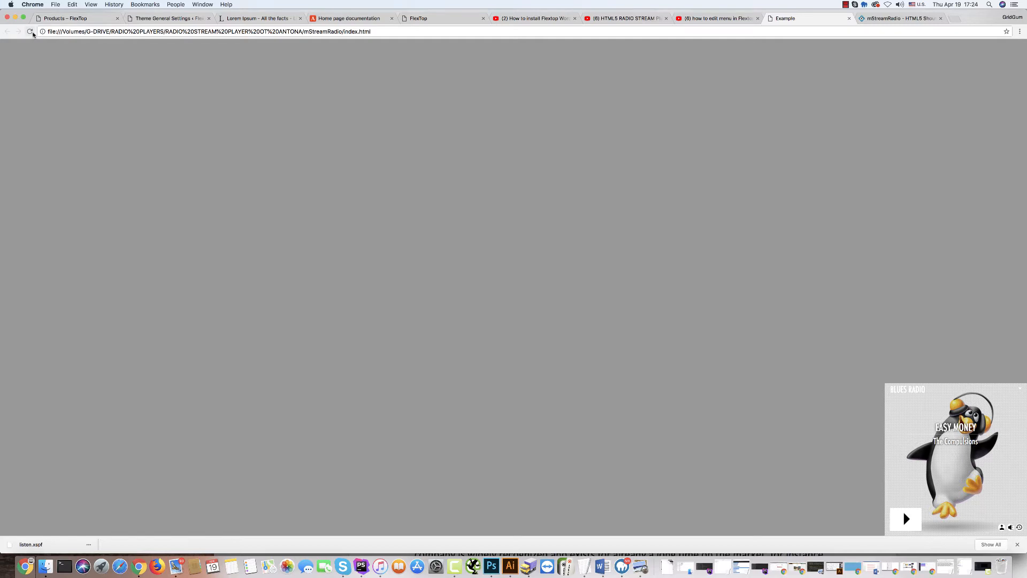
click(905, 519)
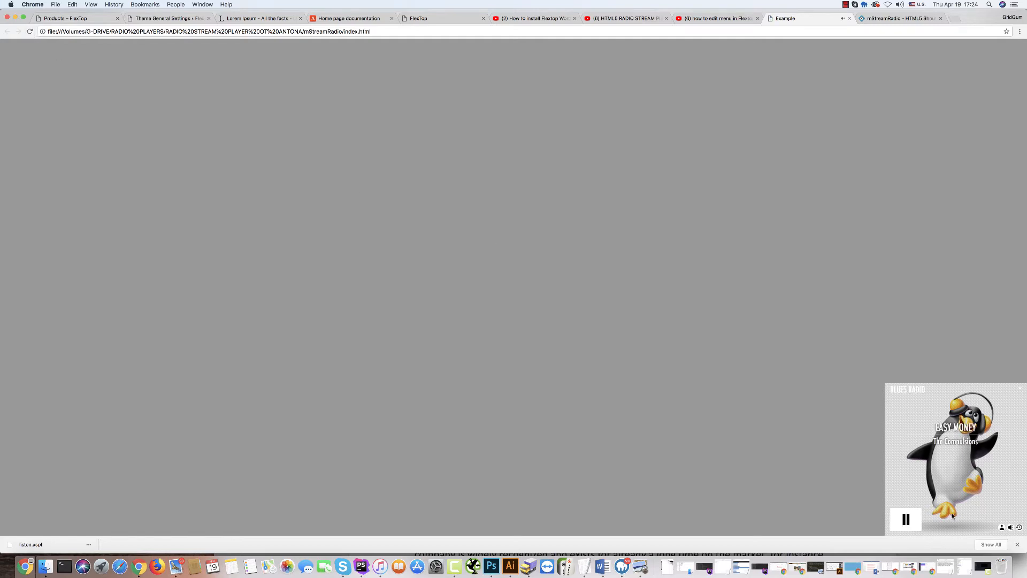
click(907, 519)
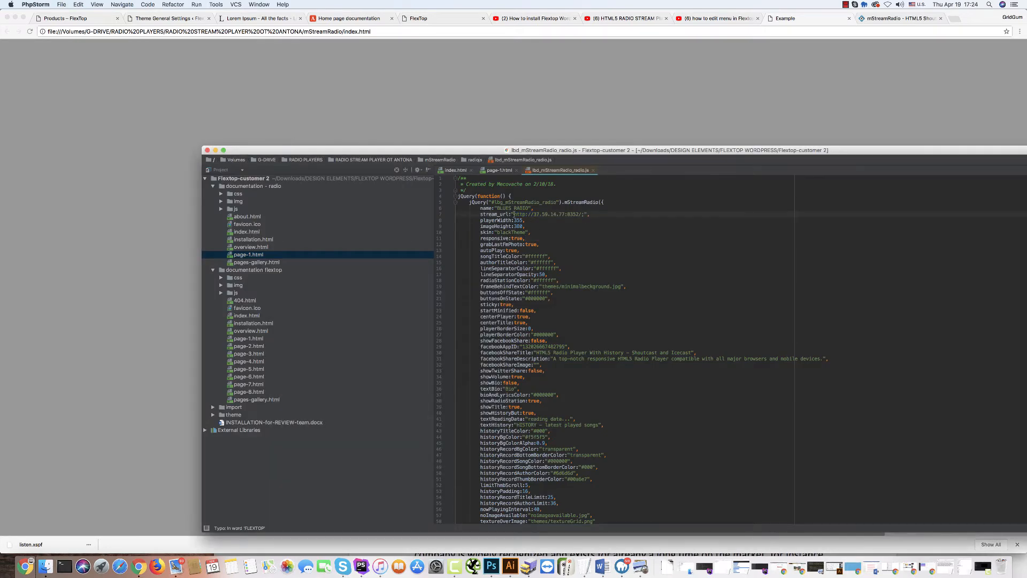
Step: Replace the script's stream_url value with the new 194.232.200.156 stream address
double_click(546, 214)
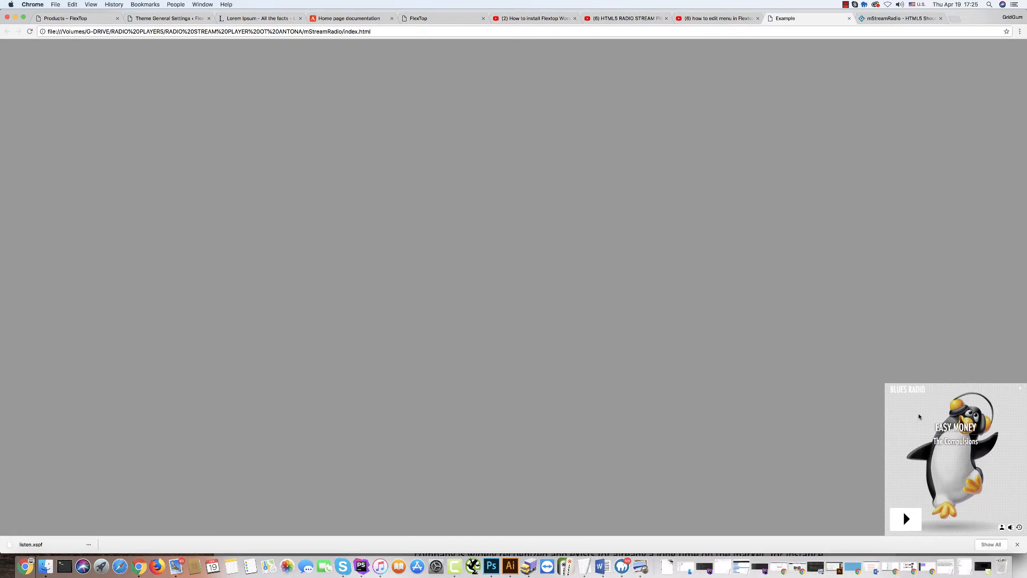
Step: Reload the local example page and start the player on the new stream
click(30, 31)
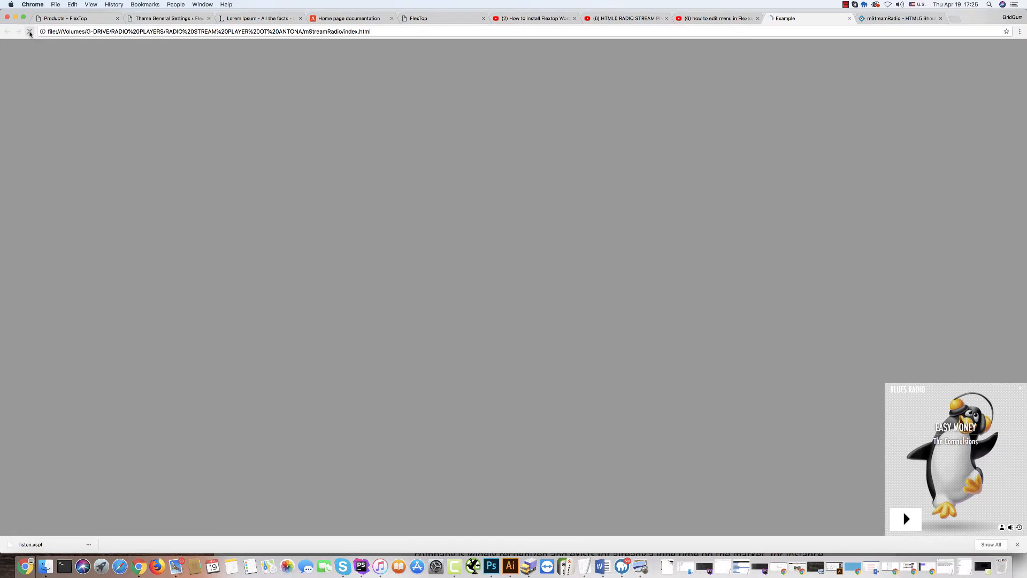
click(905, 519)
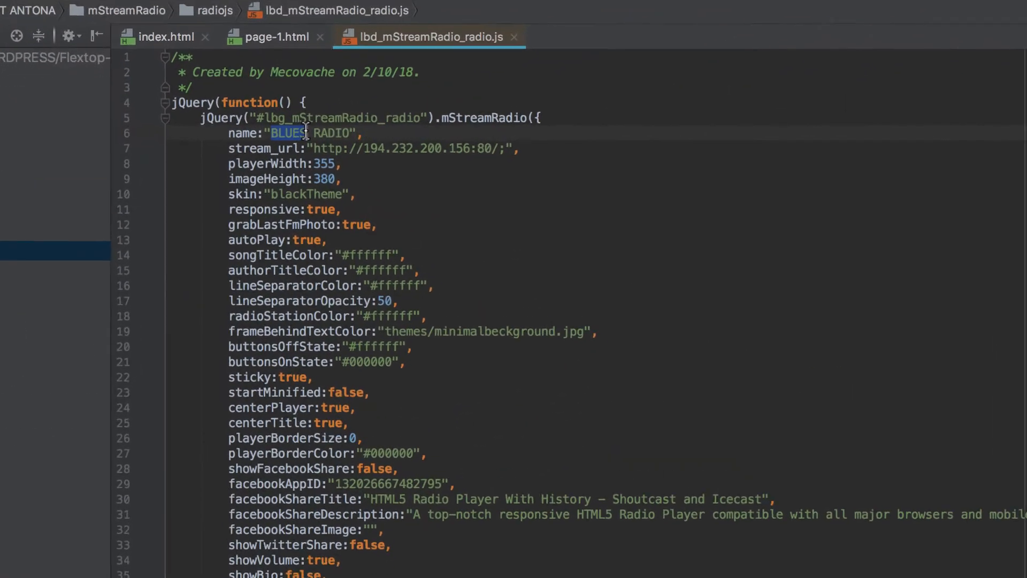
Step: Change the station name from BLUES RADIO to My RADIO
text(My)
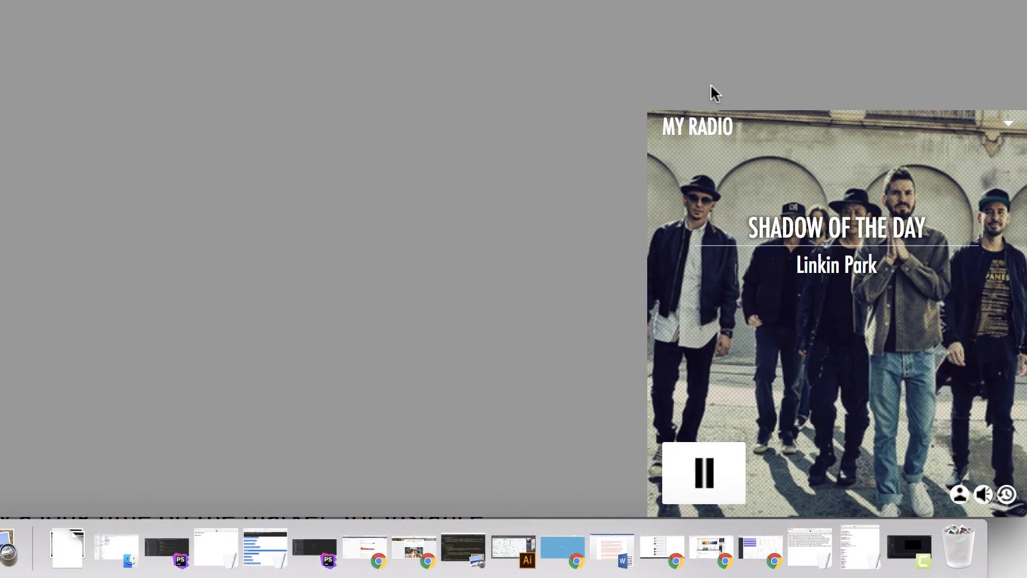
mouse_move(703, 473)
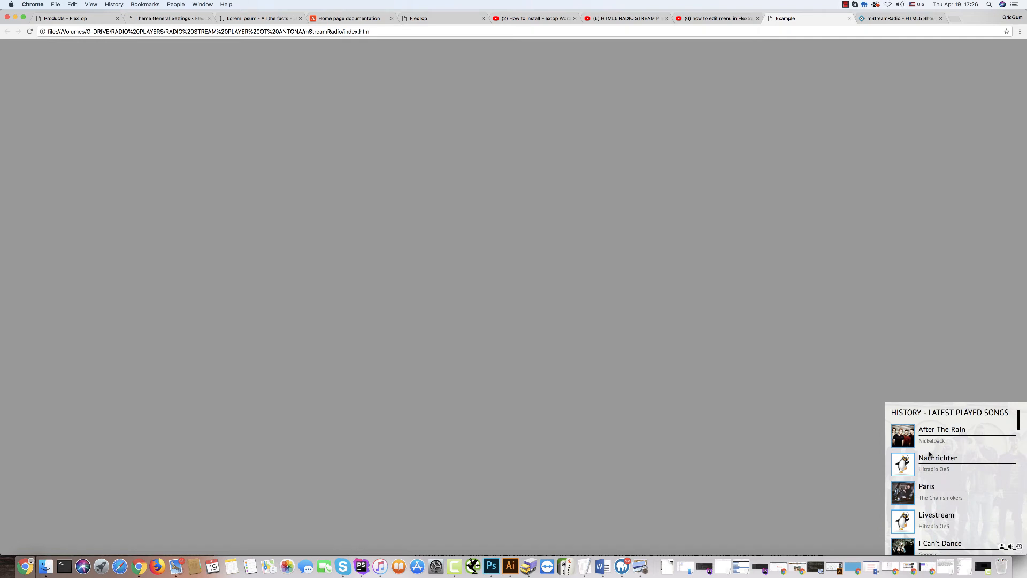
mouse_move(323, 565)
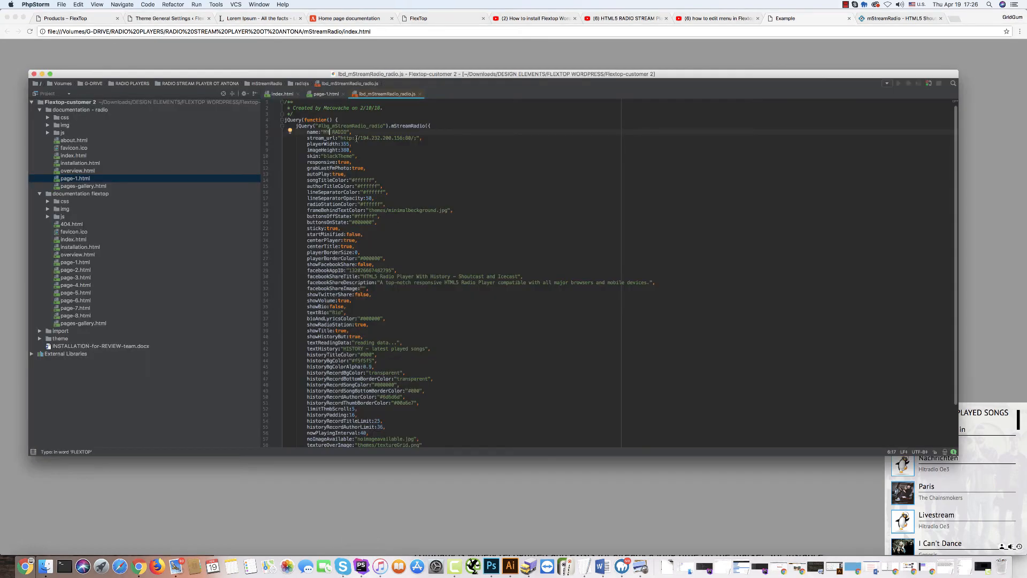
mouse_move(1001, 499)
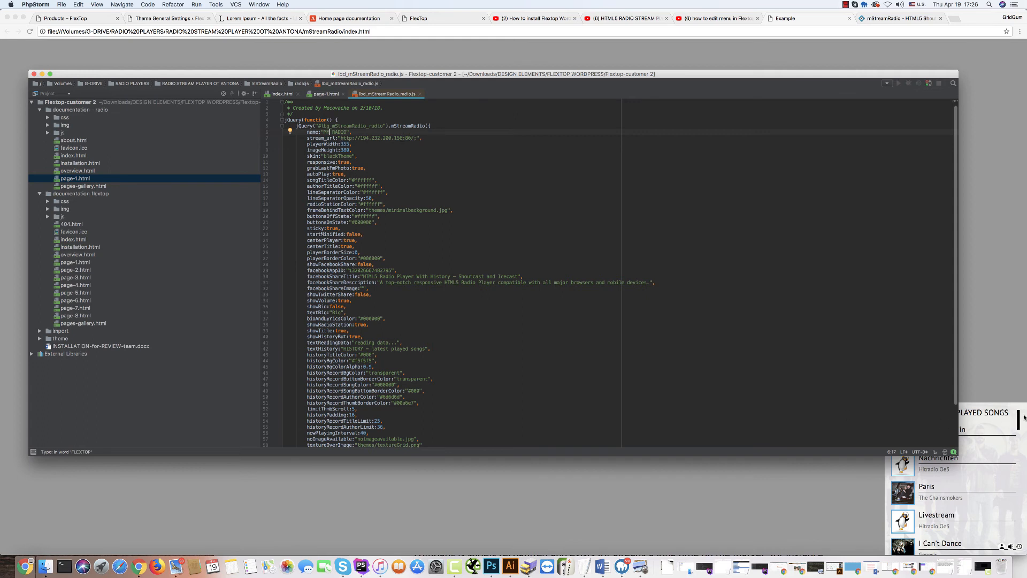
mouse_move(872, 432)
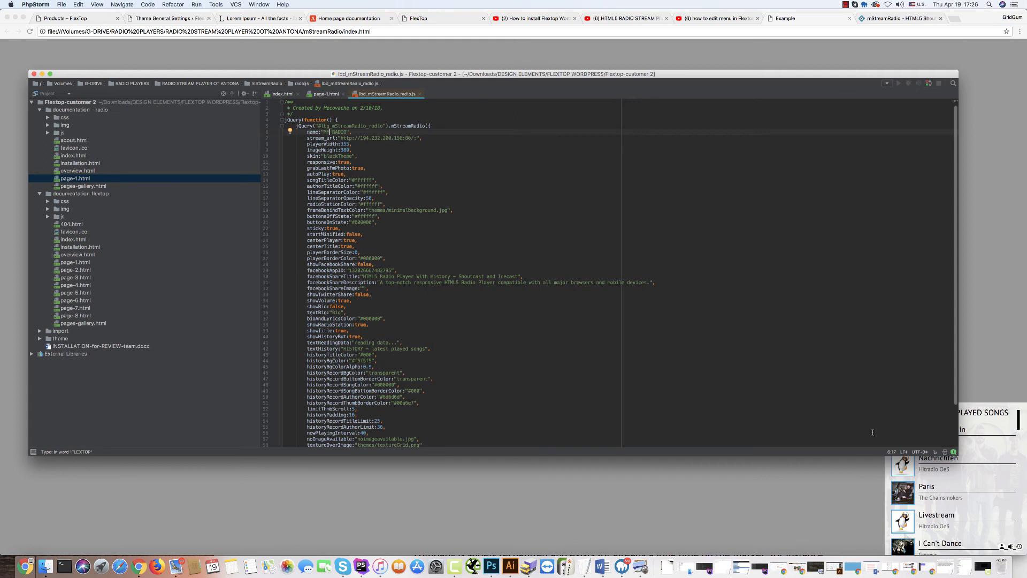
mouse_move(920, 506)
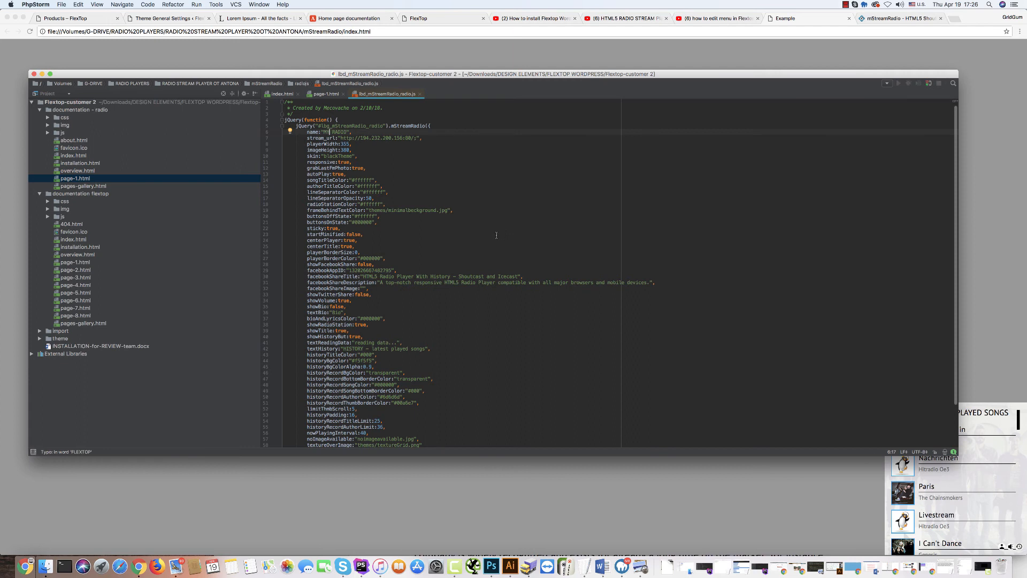
mouse_move(433, 250)
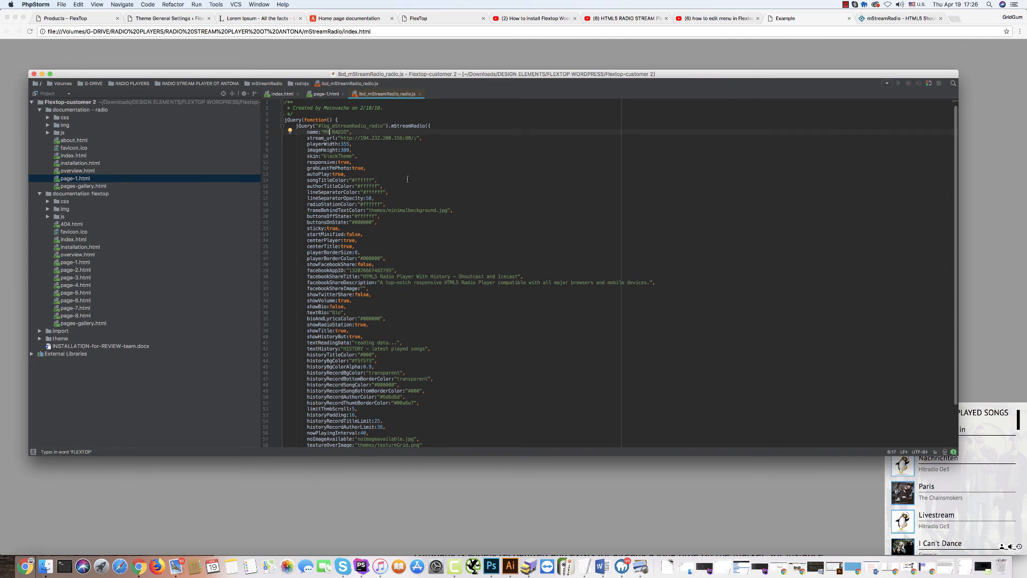
scroll(down, 3)
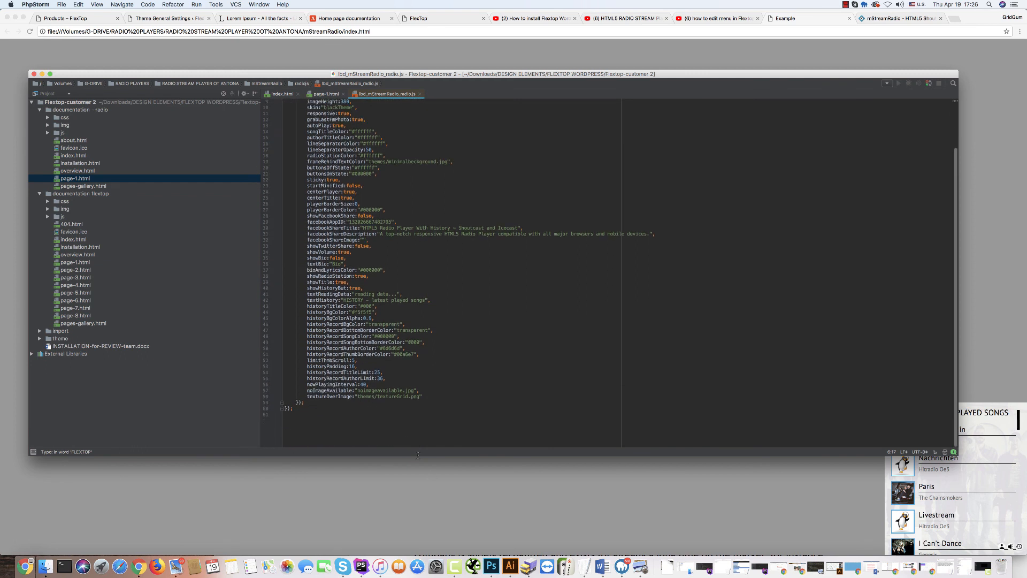
scroll(up, 3)
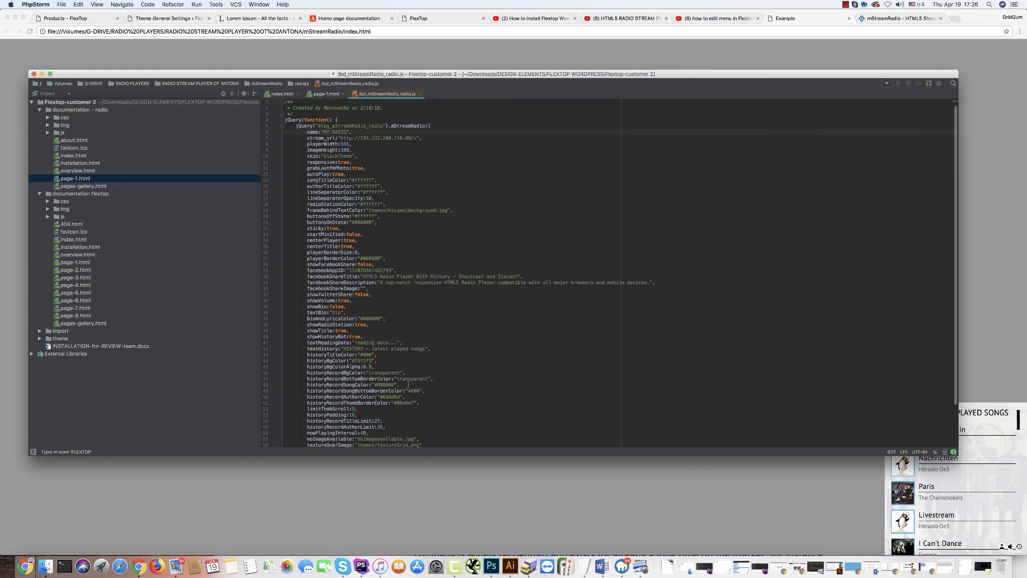